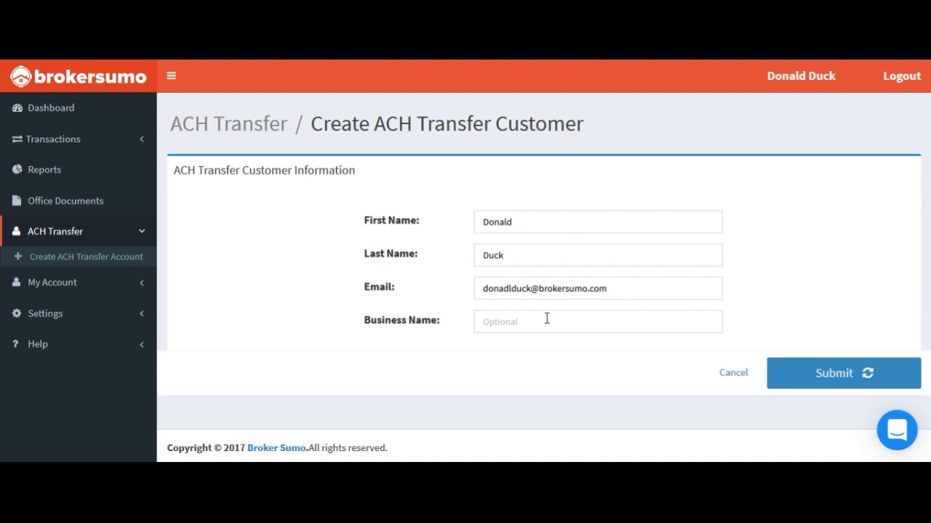
{"action": "mouse_move", "coordinate": [843, 373]}
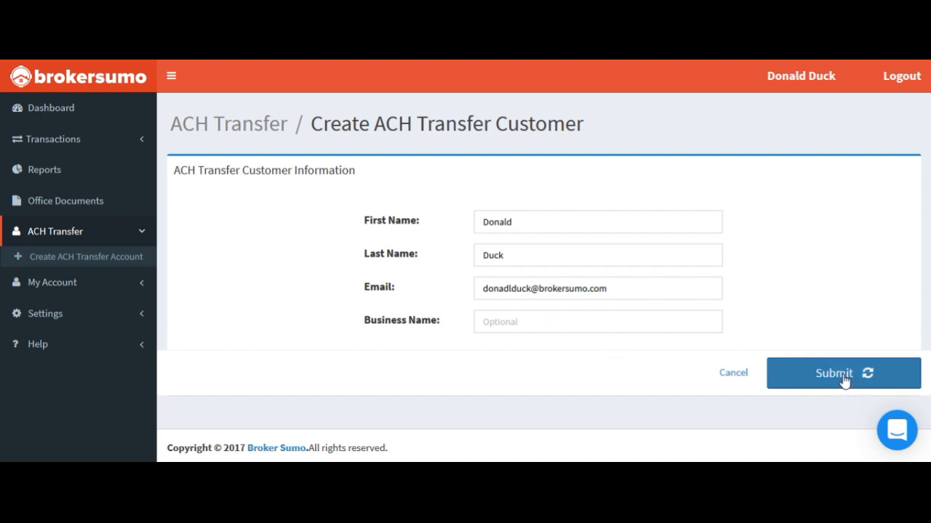
Submit the customer details and accept the Dwolla terms of service to create the customer
{"action": "left_click", "coordinate": [842, 373]}
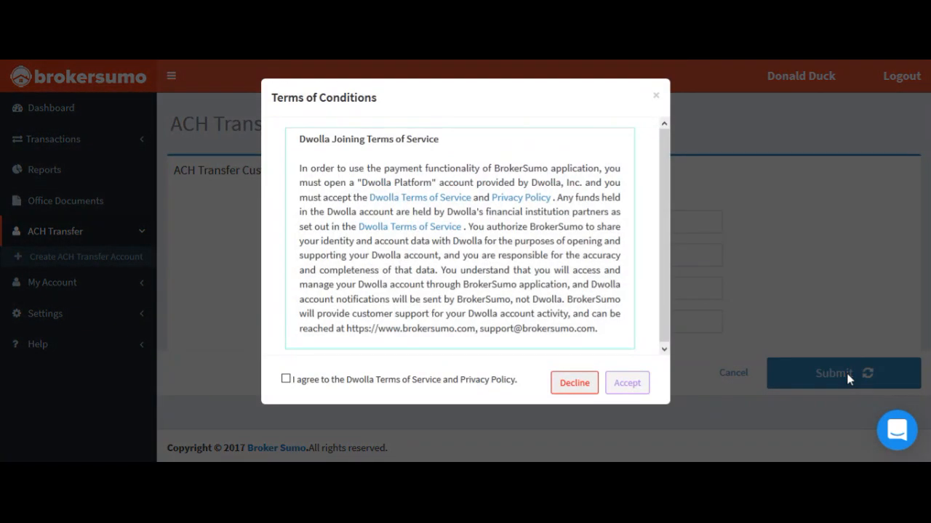
{"action": "left_click", "coordinate": [286, 379]}
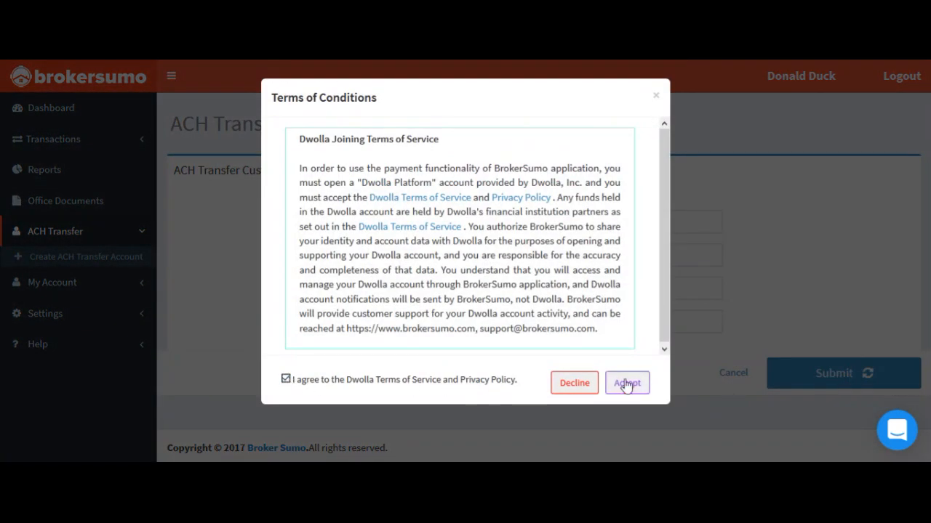
{"action": "left_click", "coordinate": [626, 383]}
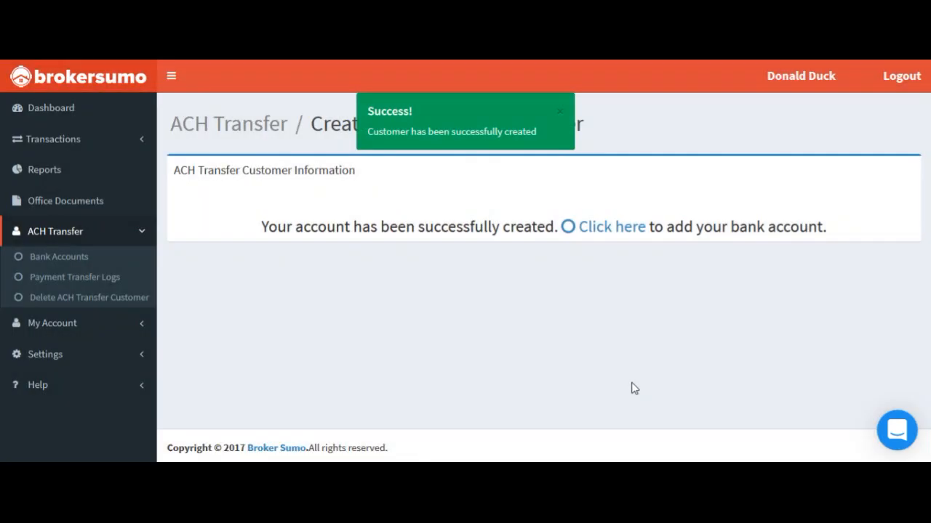
{"action": "mouse_move", "coordinate": [612, 233]}
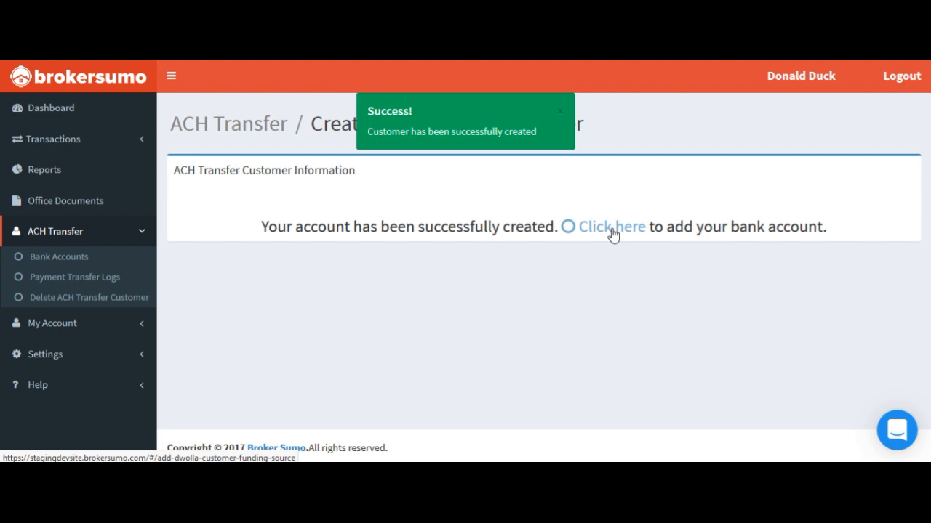
Add a new bank account, agree to its terms, and choose Instant Account Verification (IAV)
{"action": "left_click", "coordinate": [613, 227]}
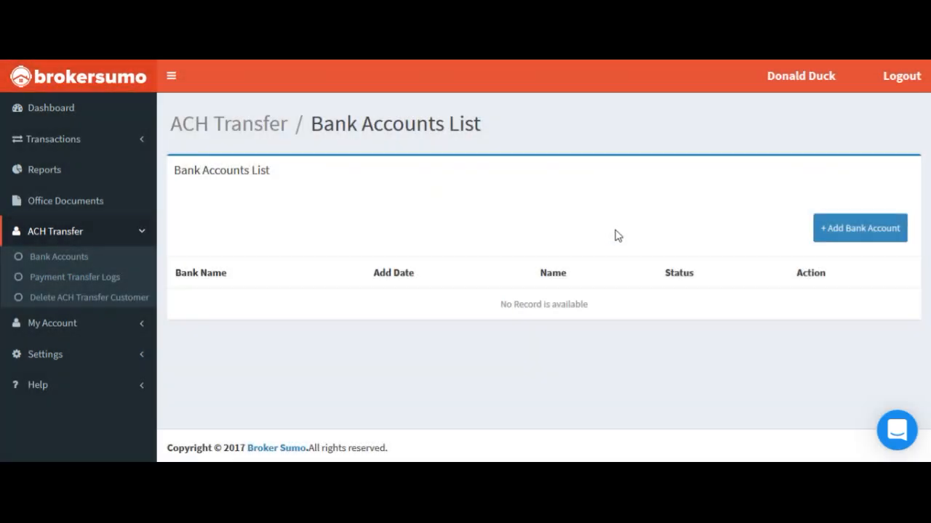
{"action": "left_click", "coordinate": [860, 228]}
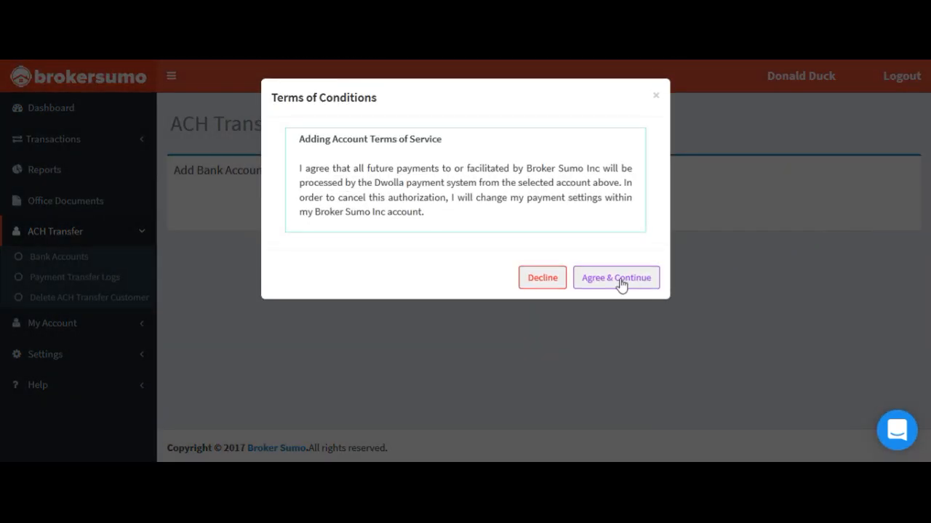
{"action": "left_click", "coordinate": [615, 278]}
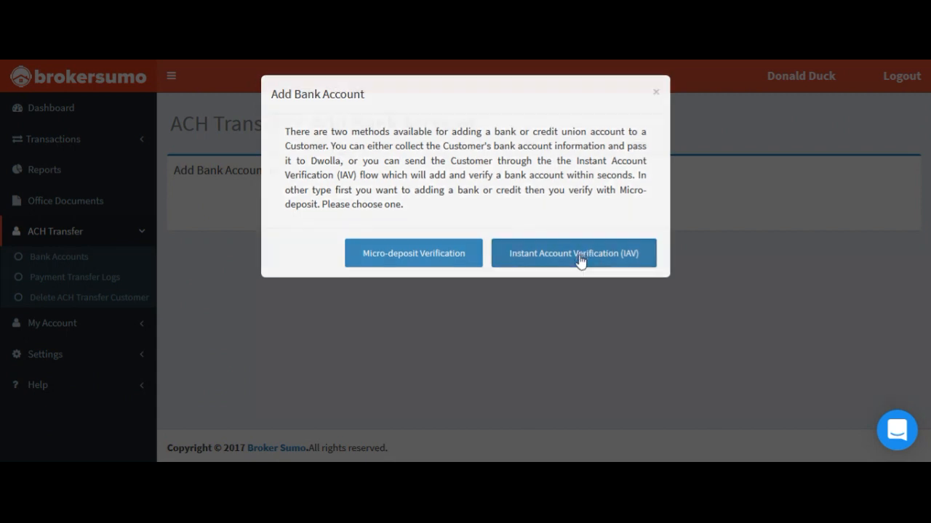
{"action": "left_click", "coordinate": [574, 253]}
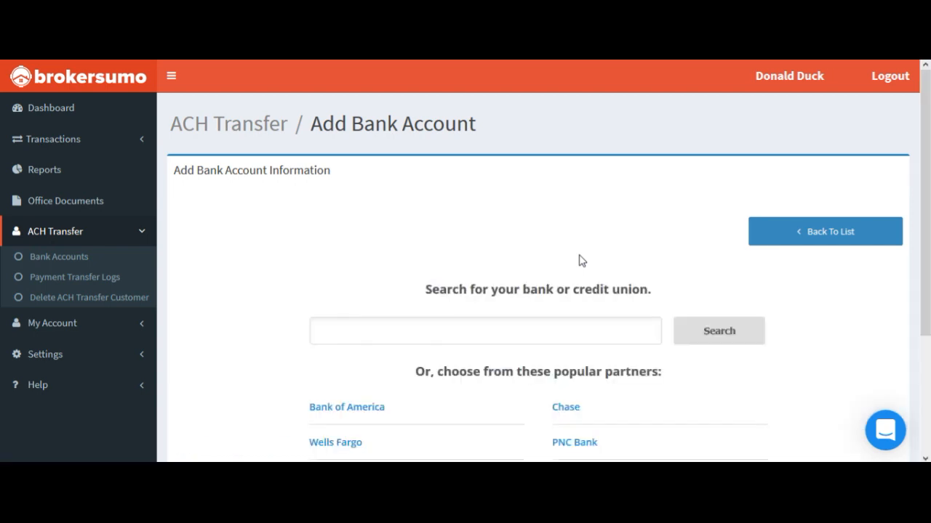
Select Wells Fargo from the popular partners and submit its login credentials
{"action": "scroll", "scroll_direction": "down", "scroll_amount": 3}
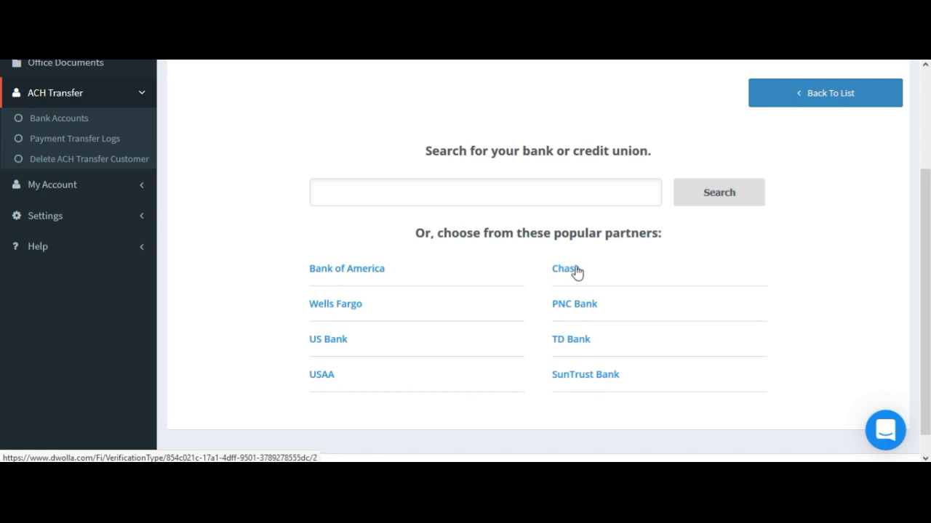
{"action": "mouse_move", "coordinate": [509, 192]}
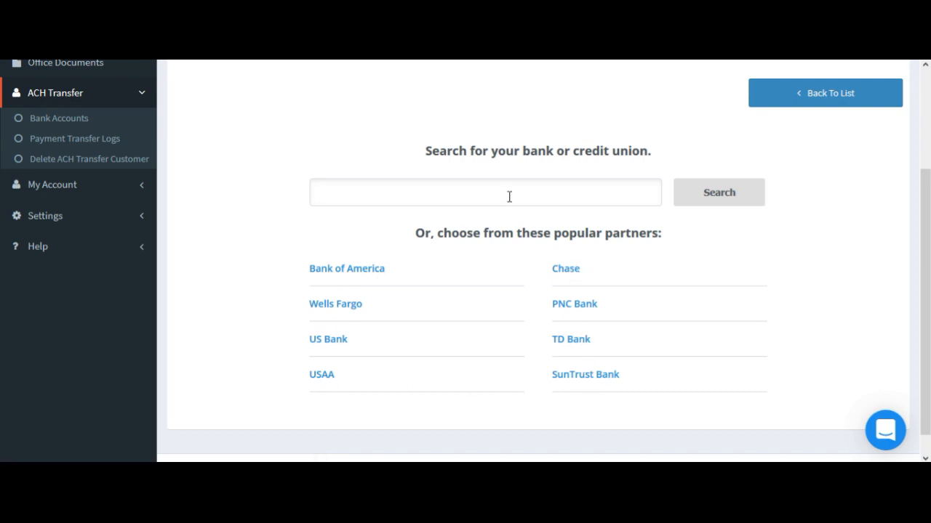
{"action": "type", "text": "michi"}
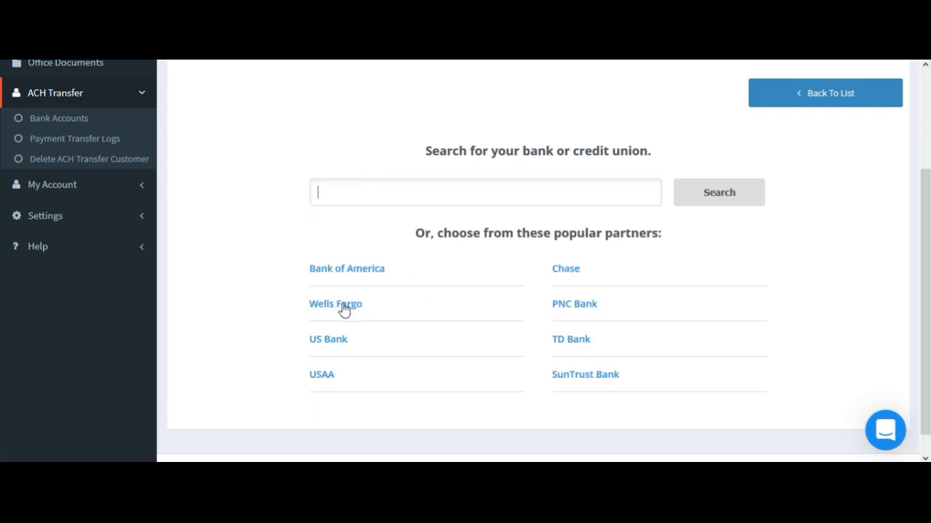
{"action": "mouse_move", "coordinate": [335, 304]}
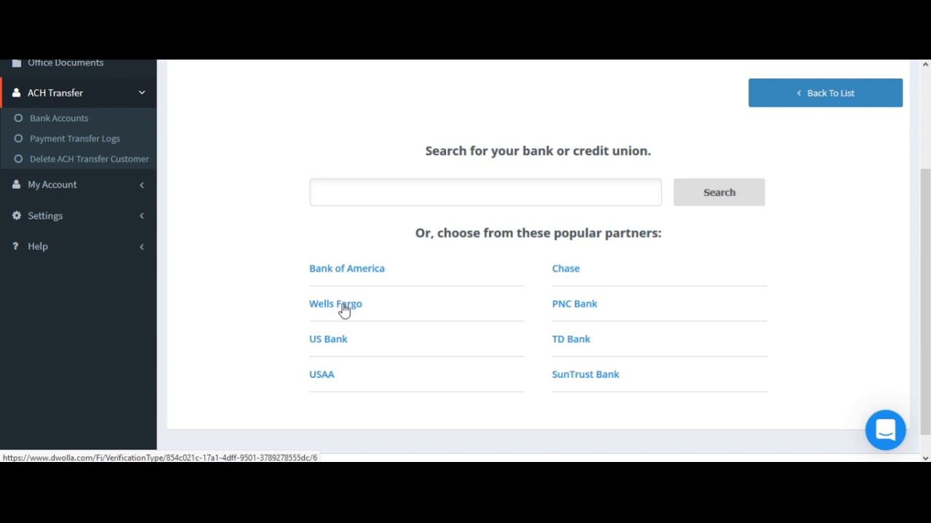
{"action": "left_click", "coordinate": [335, 304]}
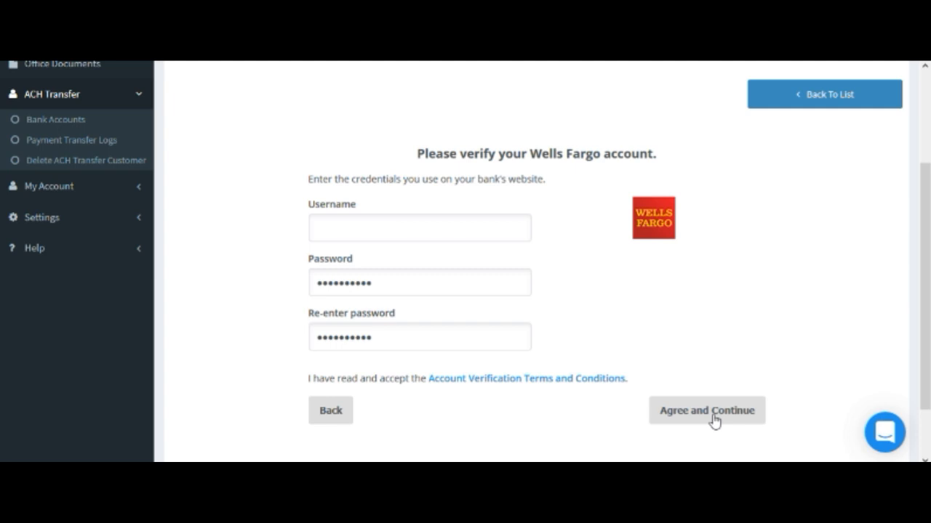
{"action": "left_click", "coordinate": [706, 410]}
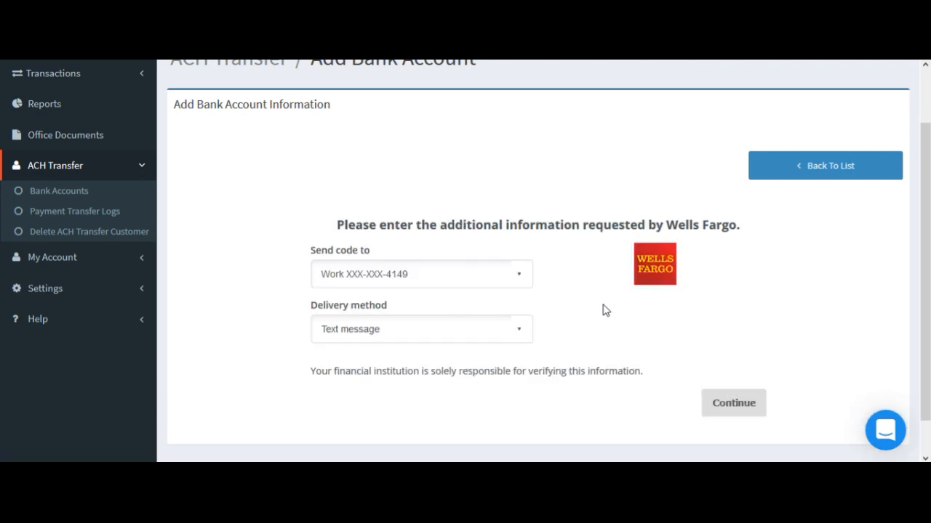
{"action": "mouse_move", "coordinate": [458, 289]}
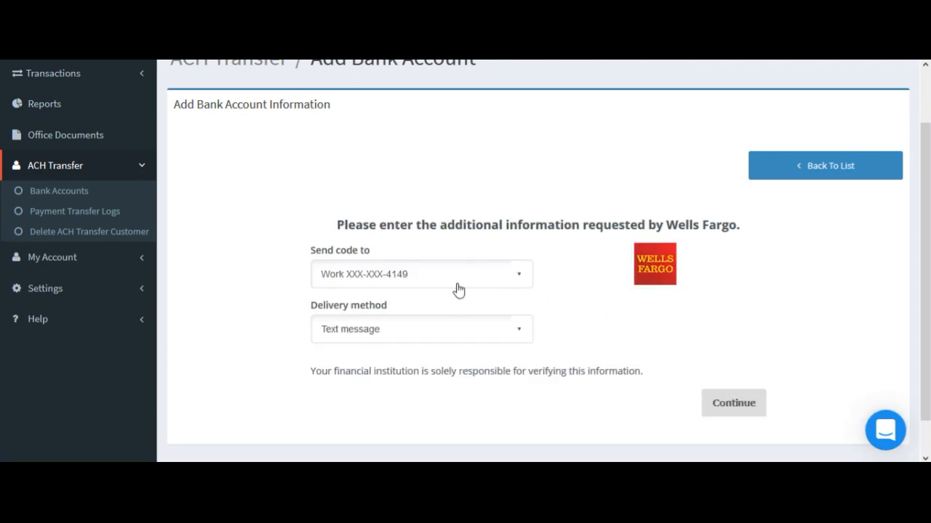
{"action": "mouse_move", "coordinate": [455, 335]}
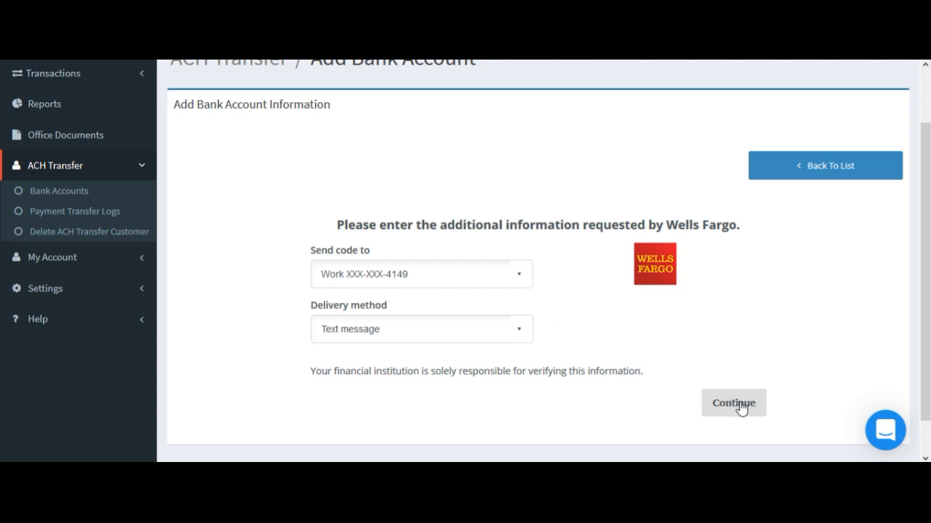
{"action": "mouse_move", "coordinate": [309, 61]}
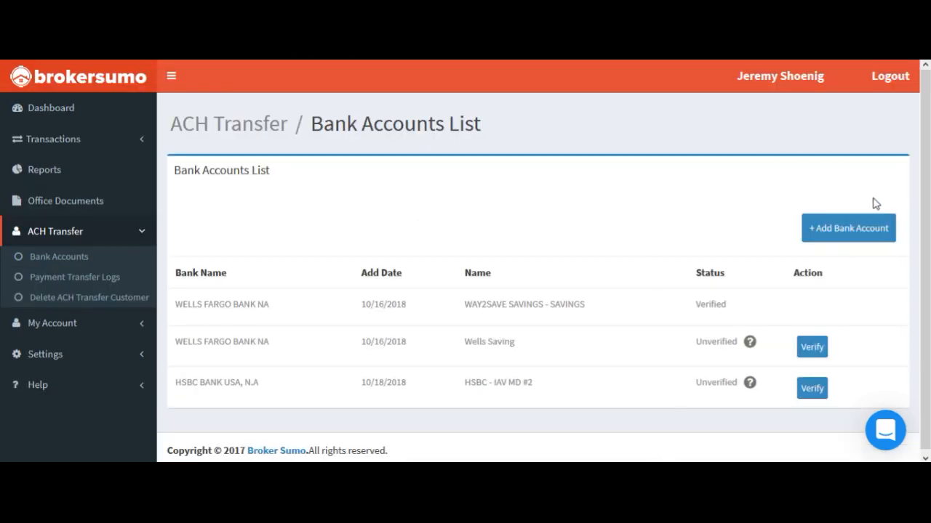
{"action": "mouse_move", "coordinate": [848, 228]}
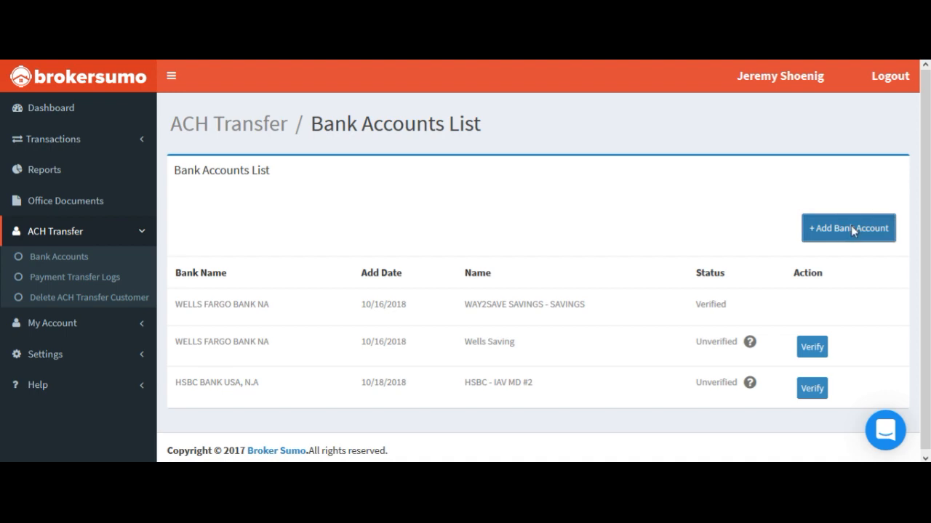
{"action": "left_click", "coordinate": [848, 227]}
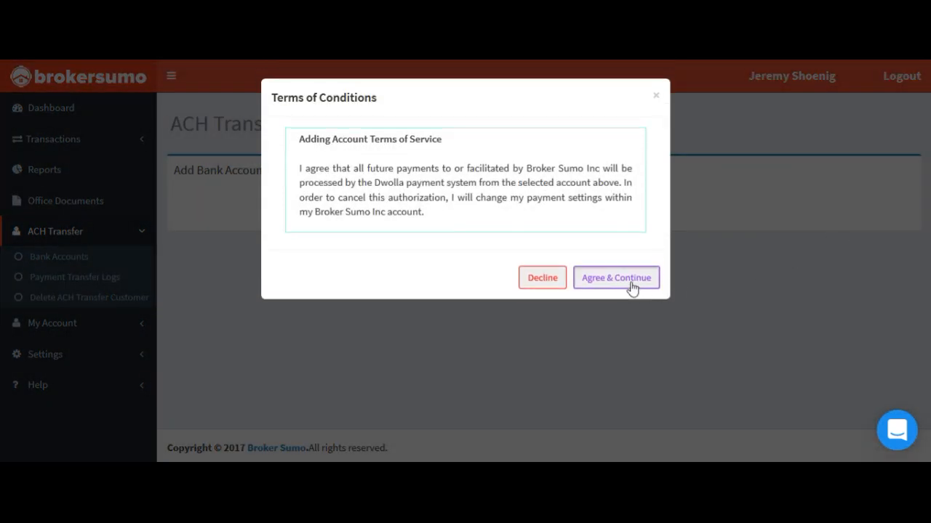
{"action": "left_click", "coordinate": [615, 277]}
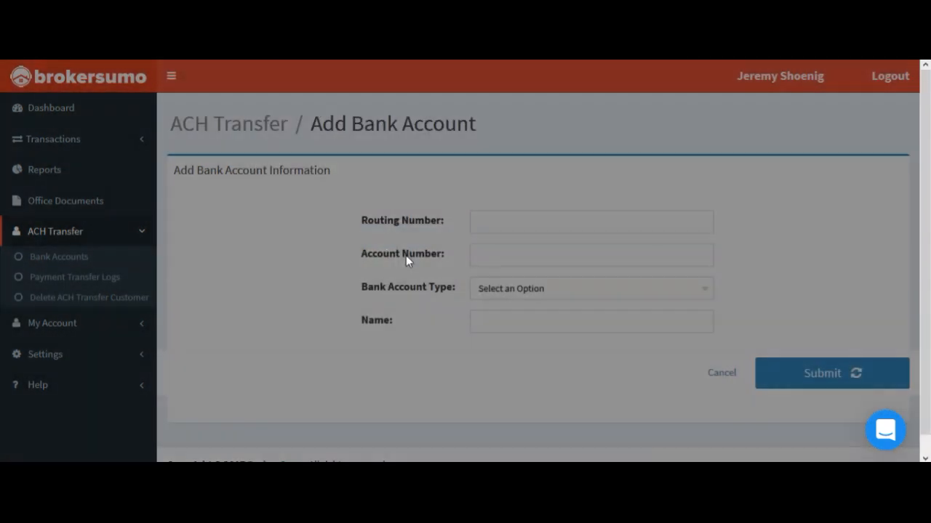
{"action": "left_click", "coordinate": [591, 222]}
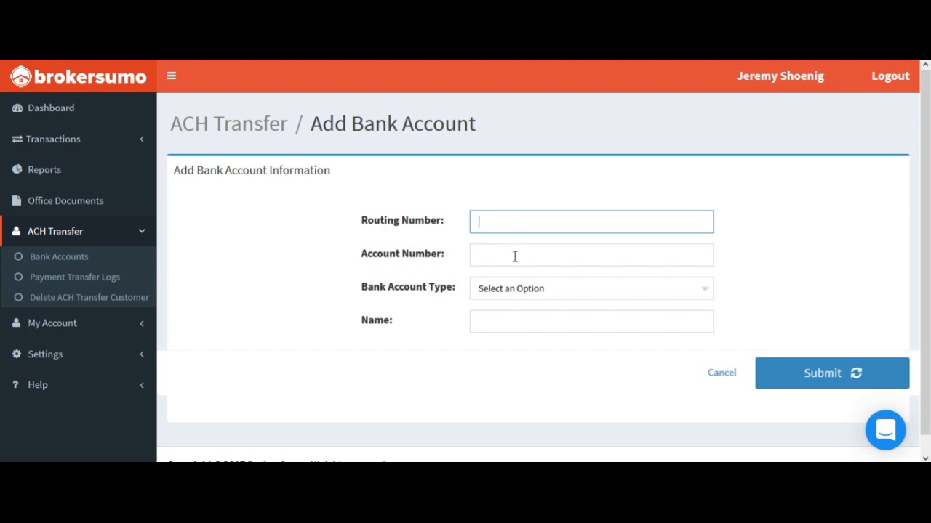
{"action": "left_click", "coordinate": [590, 288]}
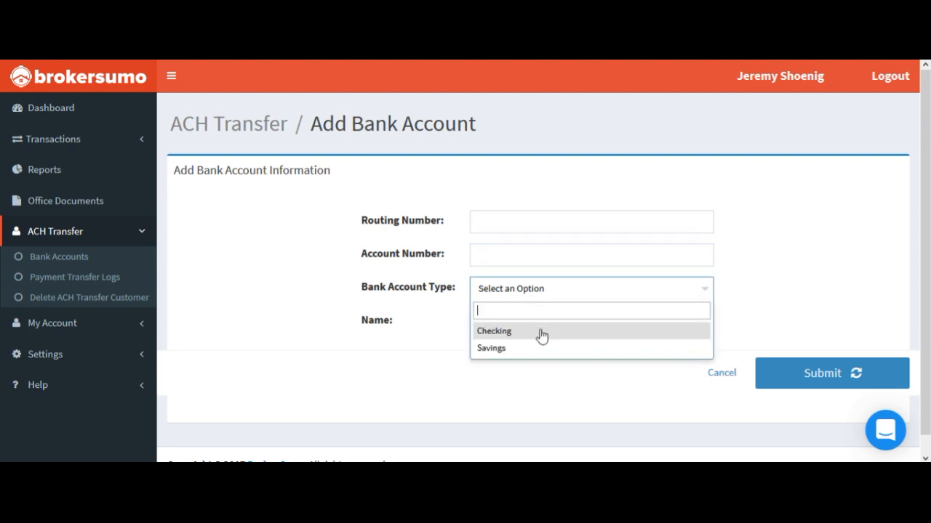
{"action": "left_click", "coordinate": [494, 331]}
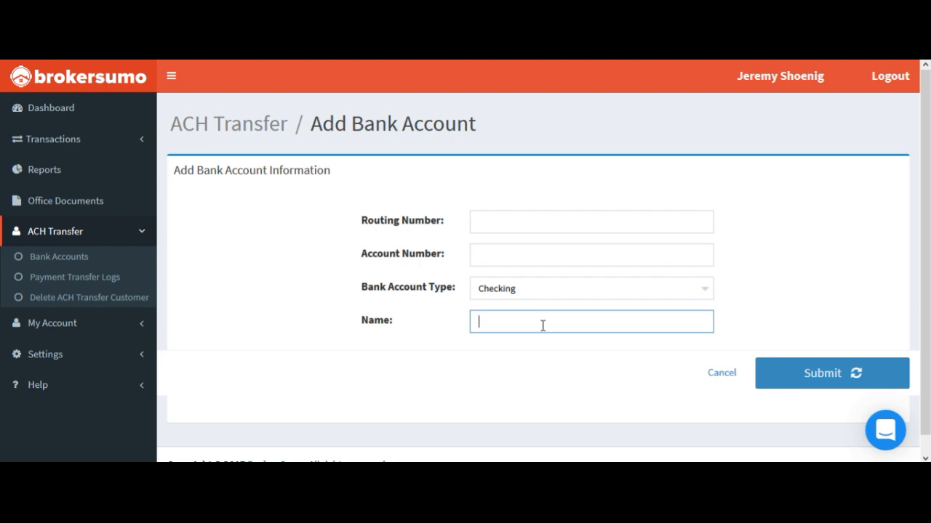
{"action": "type", "text": "Jeremy's"}
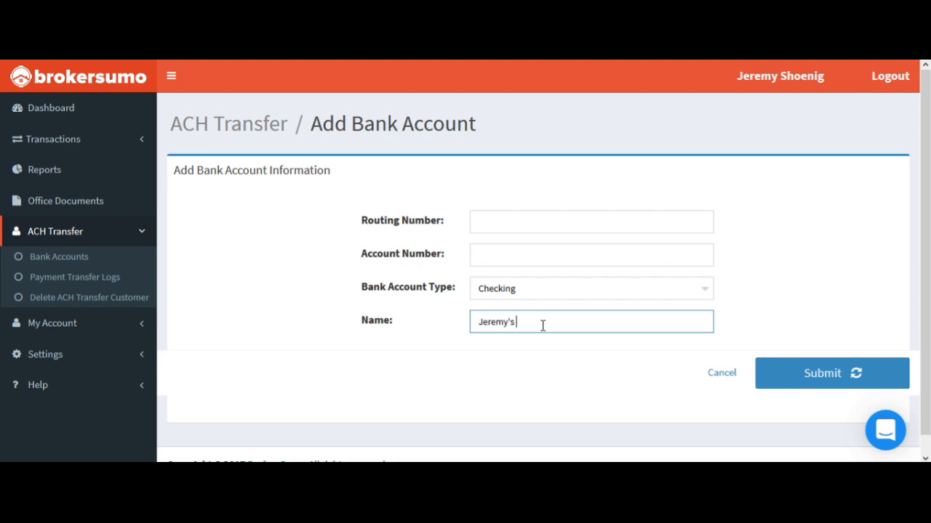
{"action": "type", "text": "Checking"}
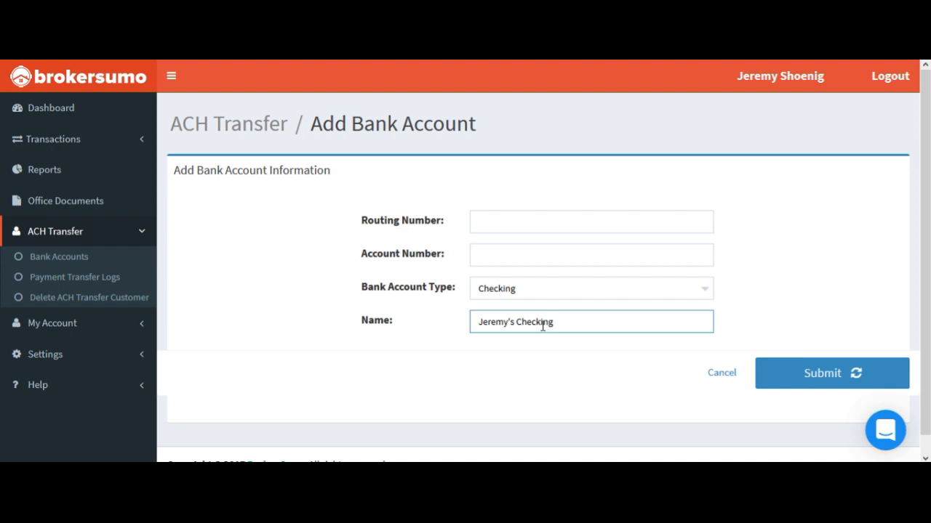
{"action": "mouse_move", "coordinate": [843, 385]}
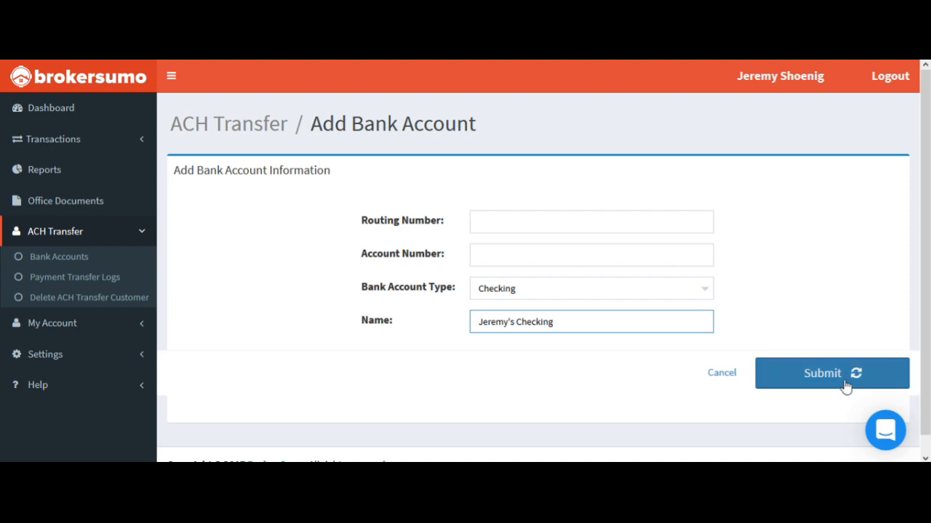
{"action": "left_click", "coordinate": [822, 373]}
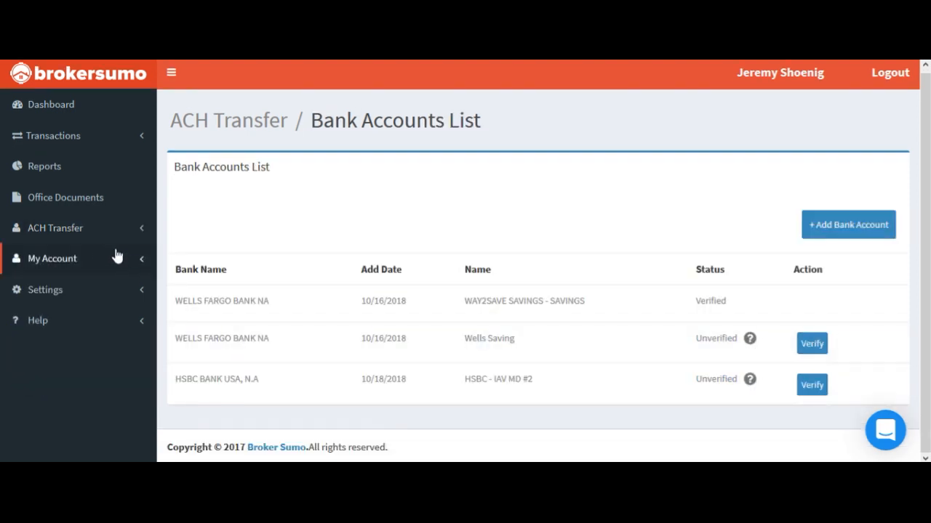
{"action": "left_click", "coordinate": [55, 228]}
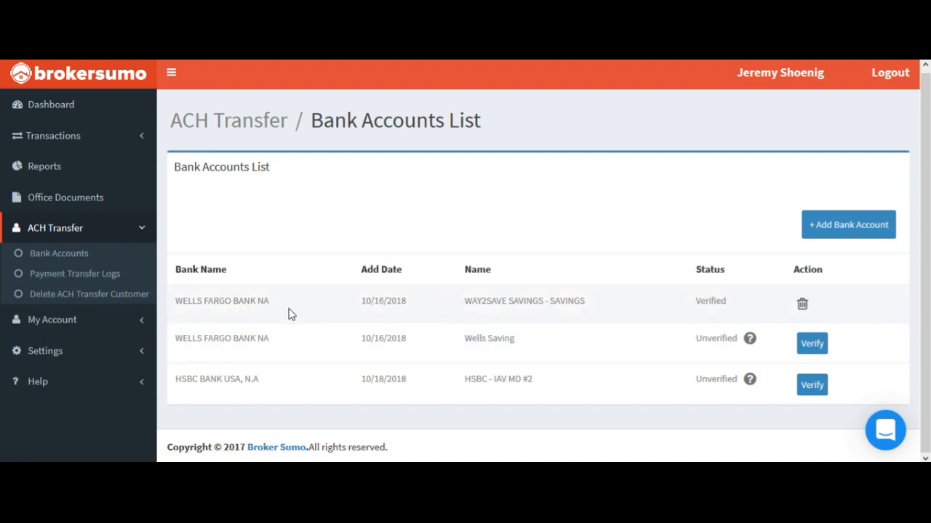
{"action": "mouse_move", "coordinate": [510, 314]}
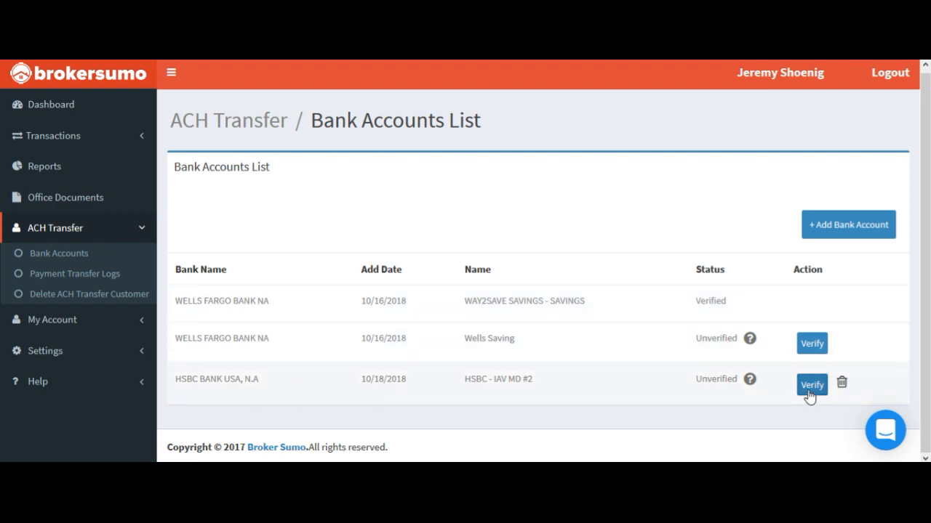
{"action": "mouse_move", "coordinate": [750, 338]}
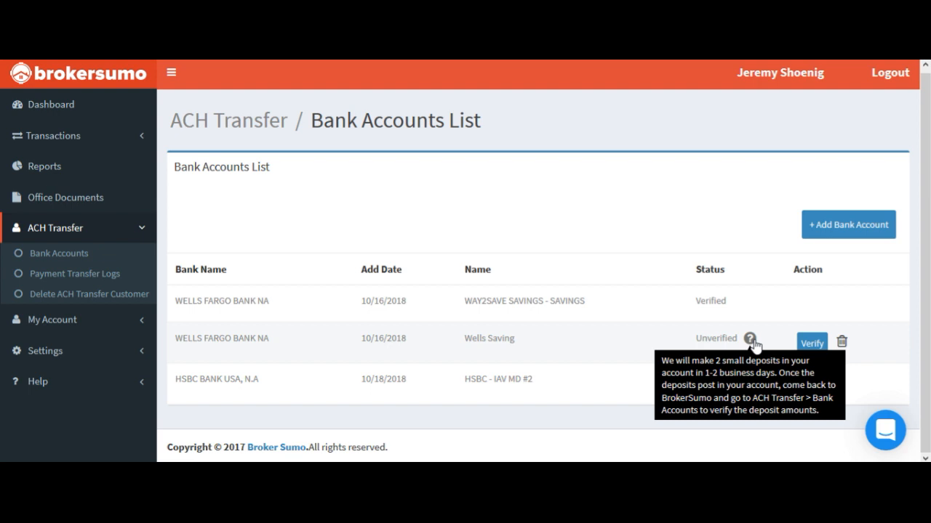
{"action": "mouse_move", "coordinate": [811, 343]}
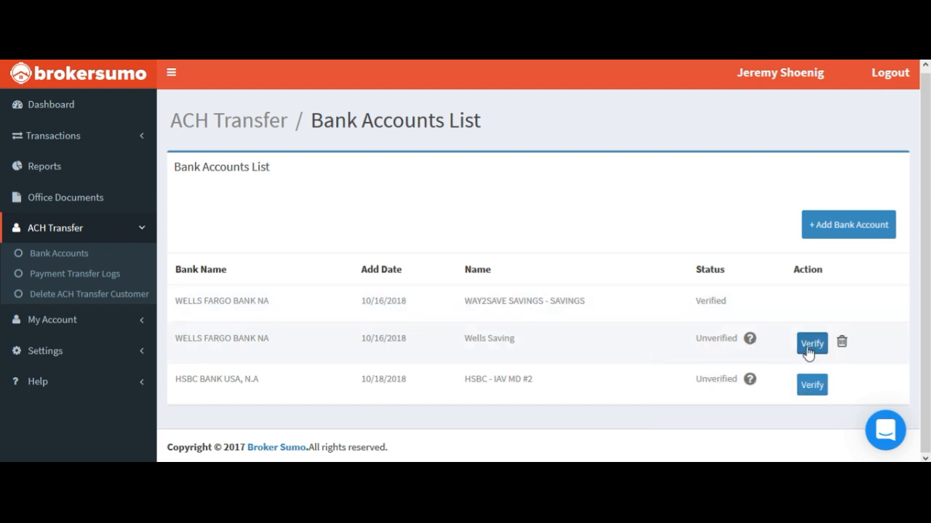